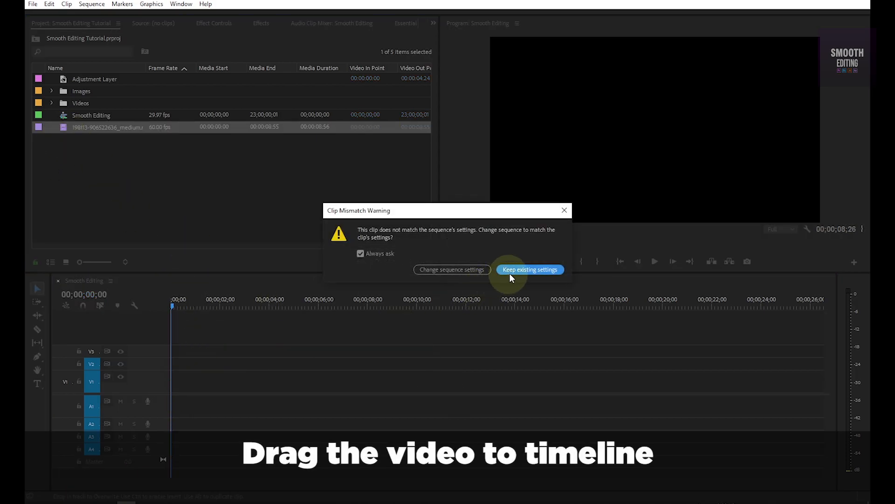
- Keep the existing sequence settings when the Clip Mismatch Warning appears
left_click(530, 269)
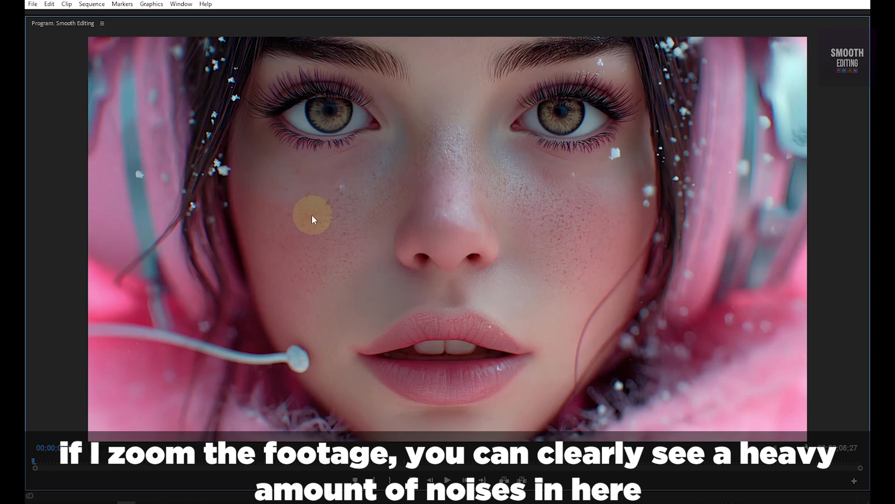
mouse_move(310, 245)
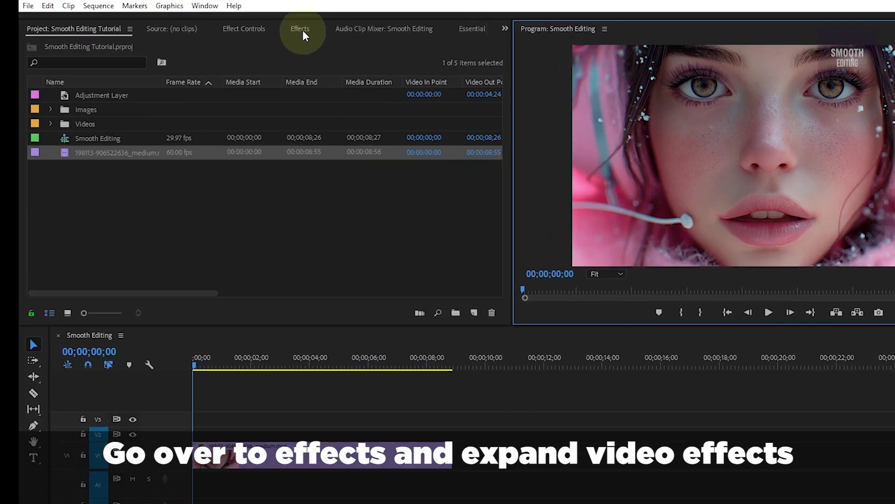
- Show the Effects panel with Video Effects > Immersive Video expanded, listing VR De-Noise
left_click(299, 29)
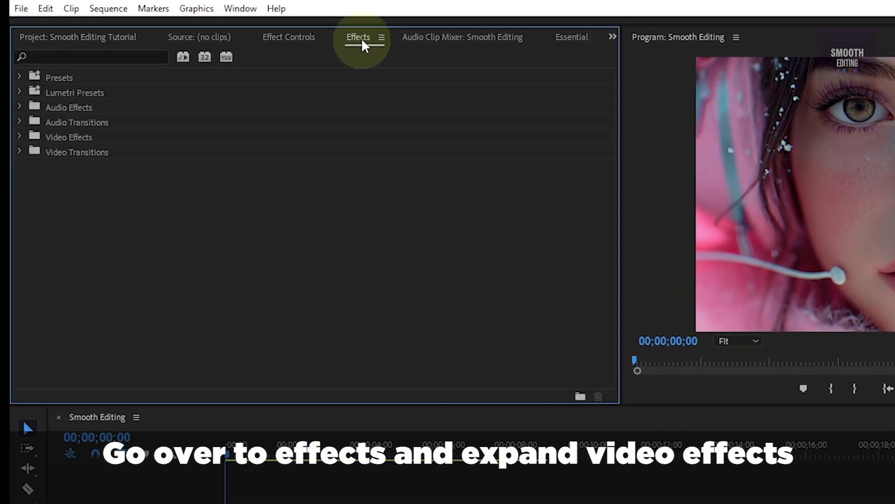
left_click(20, 137)
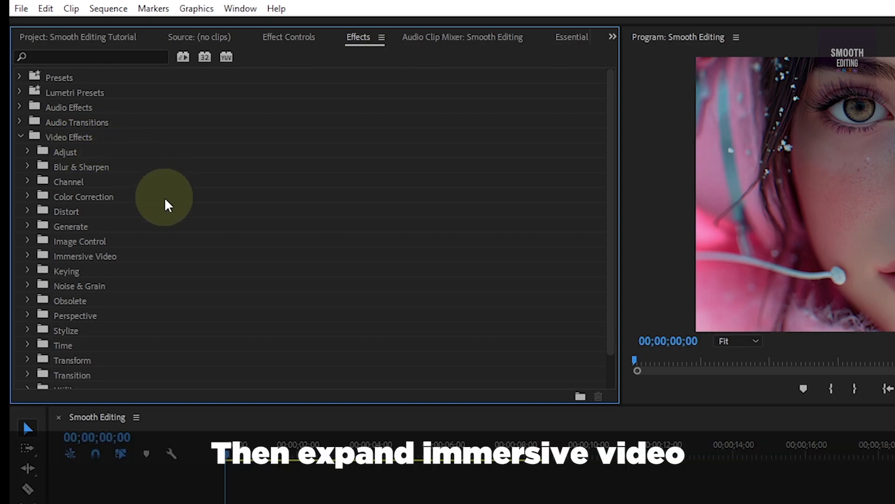
left_click(27, 256)
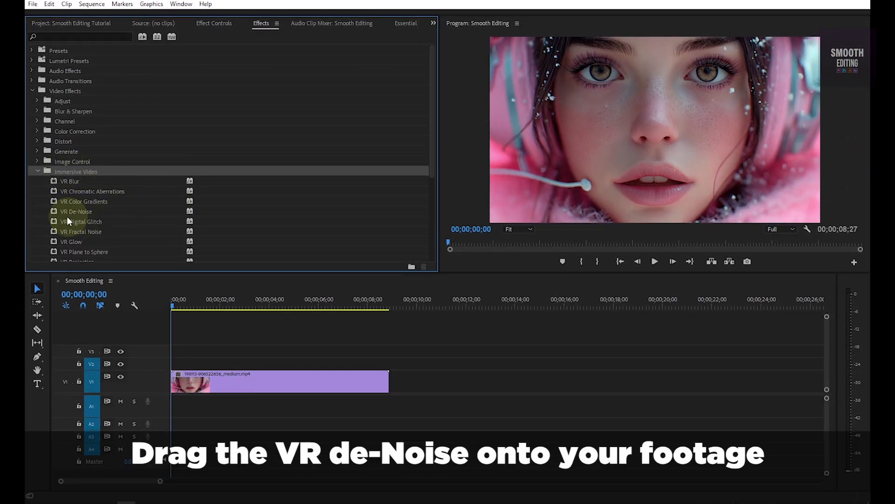
- Drop VR De-Noise onto the footage clip on track V1
left_click(75, 212)
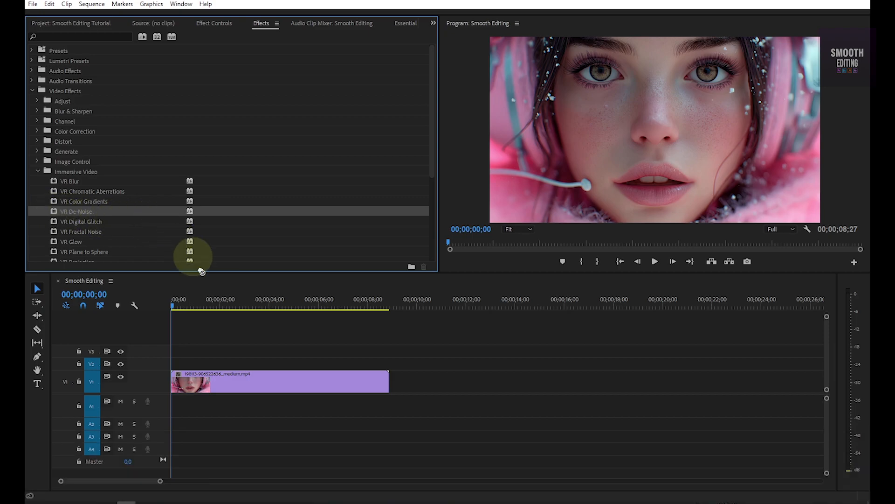
left_click(231, 387)
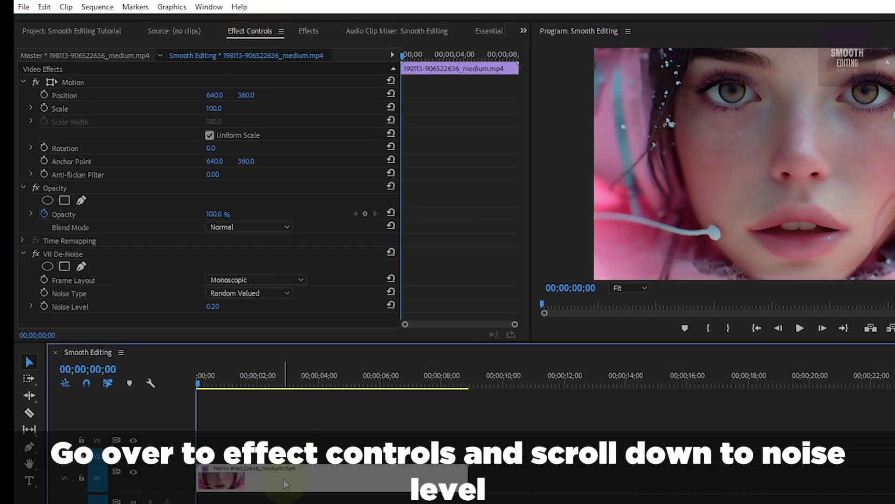
mouse_move(120, 247)
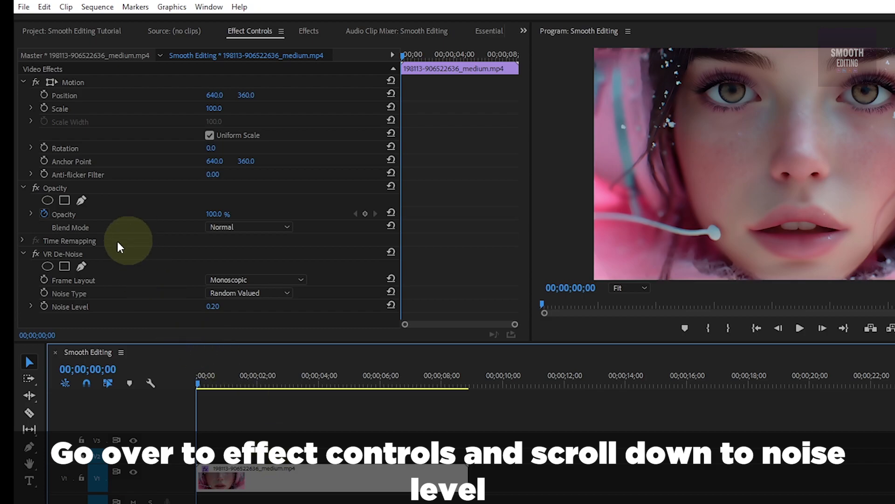